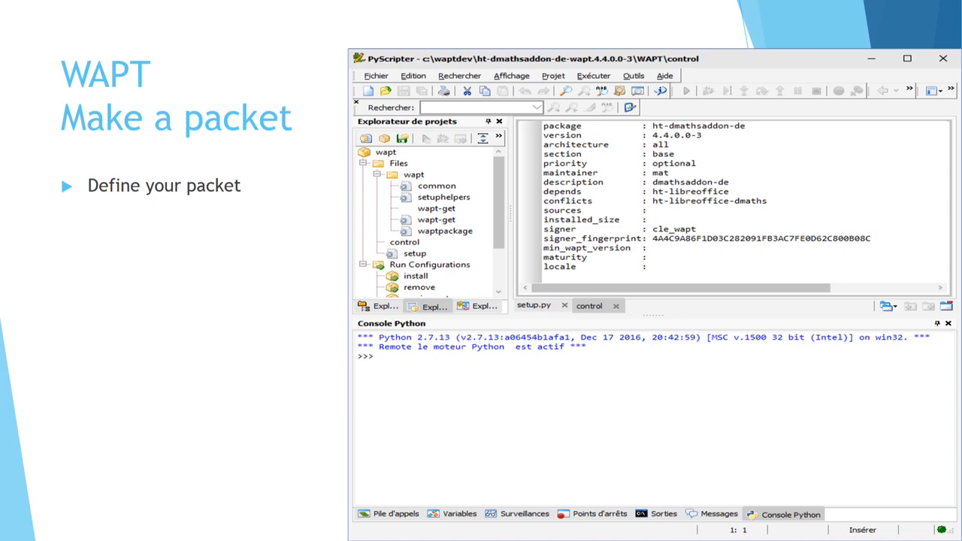
Advance the slideshow to the 'WAPT Starter – Installed packets' slide showing the 7-Zip entry.
click(544, 306)
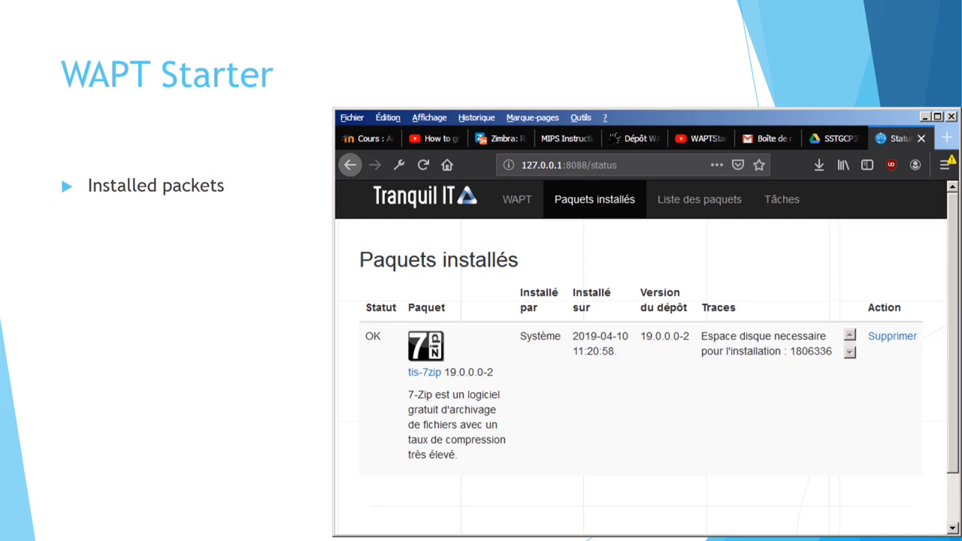
Advance to the final 'WAPT Download page' slide with the thank-you note.
key(Right)
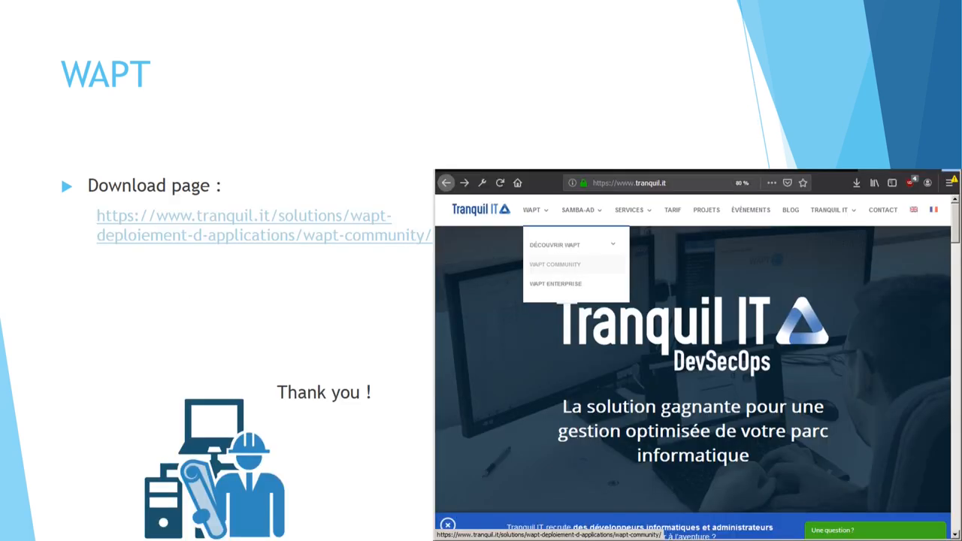